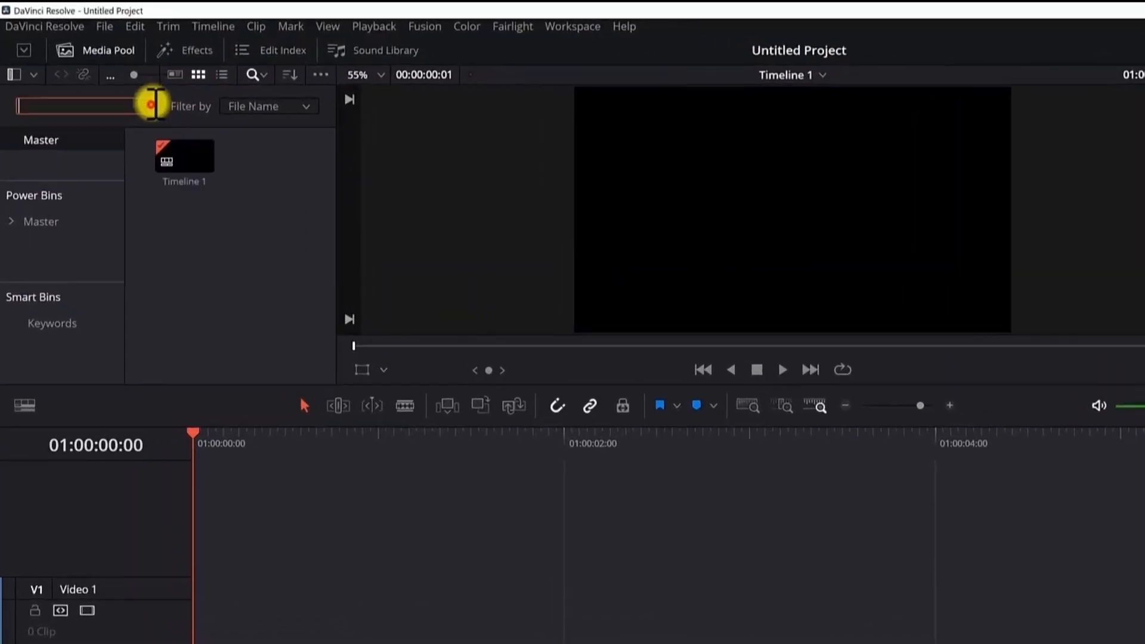
- Add a Fusion Composition from the Effects library onto the Video 1 track
click(184, 49)
text(fusion)
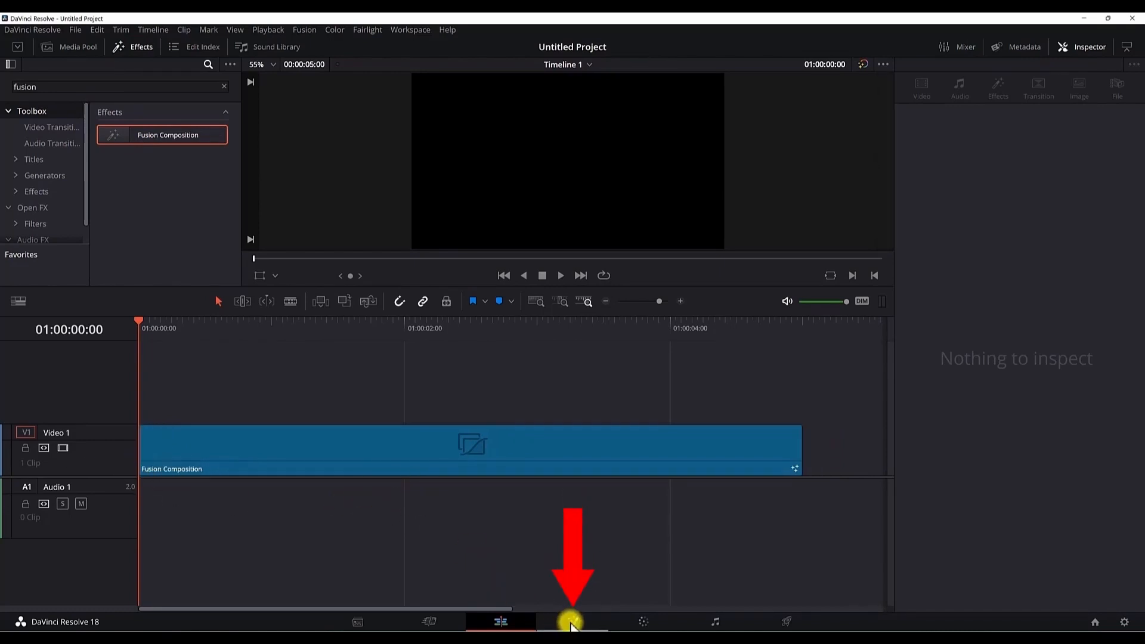
- In the Fusion page, add a Transform node feeding into MediaOut1
click(573, 622)
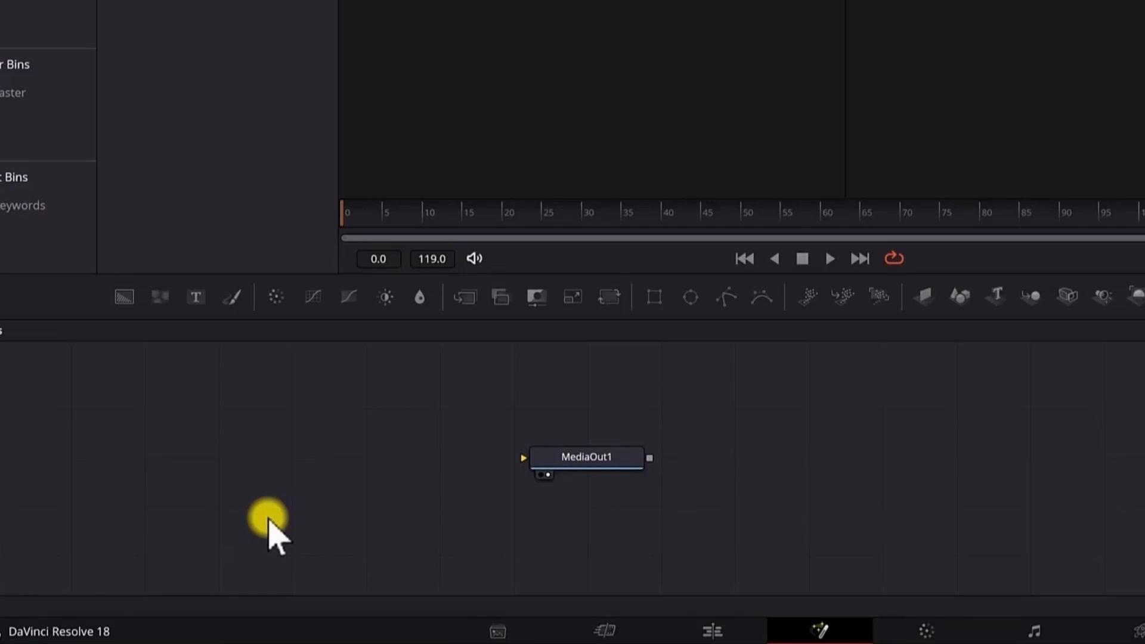
mouse_move(292, 522)
text(trans)
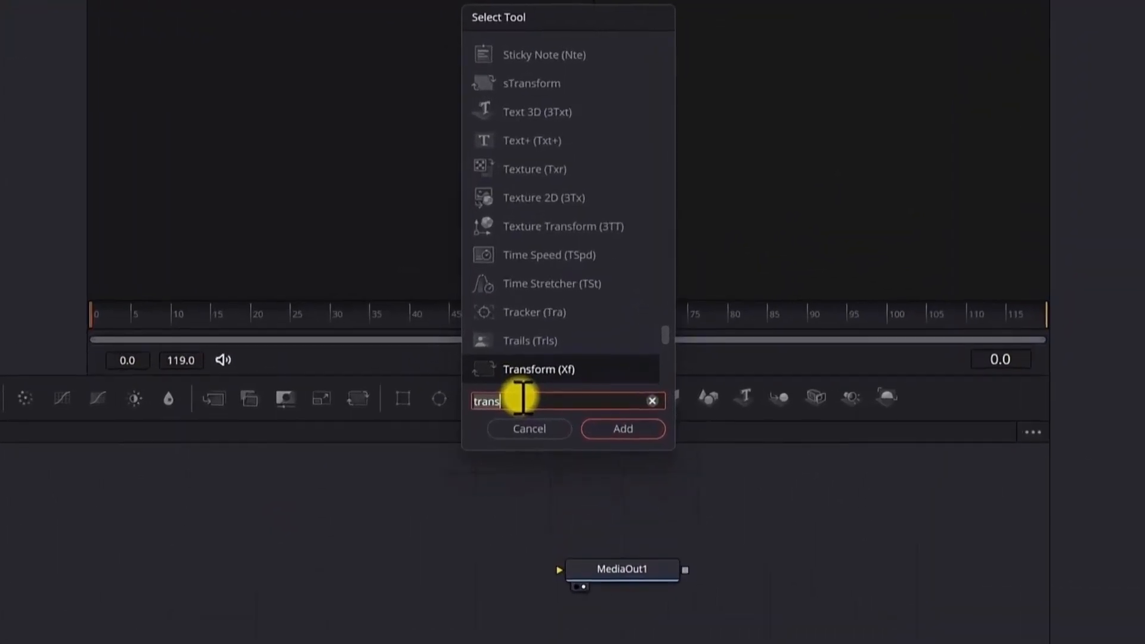
click(621, 428)
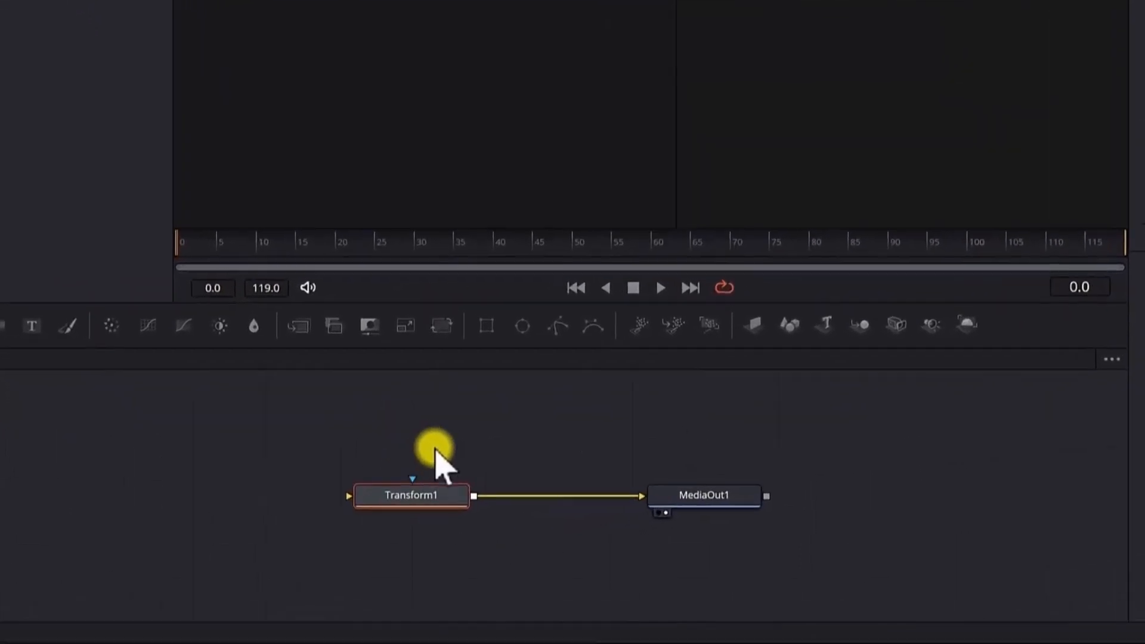
mouse_move(422, 504)
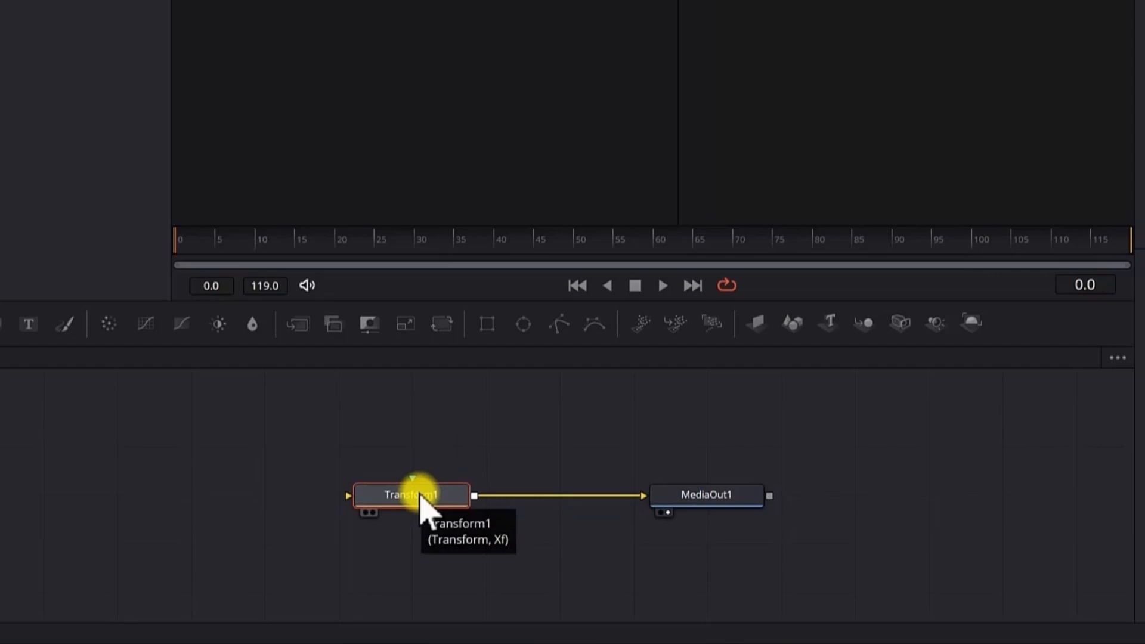
- Define a new Transform1 control named techvideostack.com on the Controls page, passive and not animatable
right_click(410, 495)
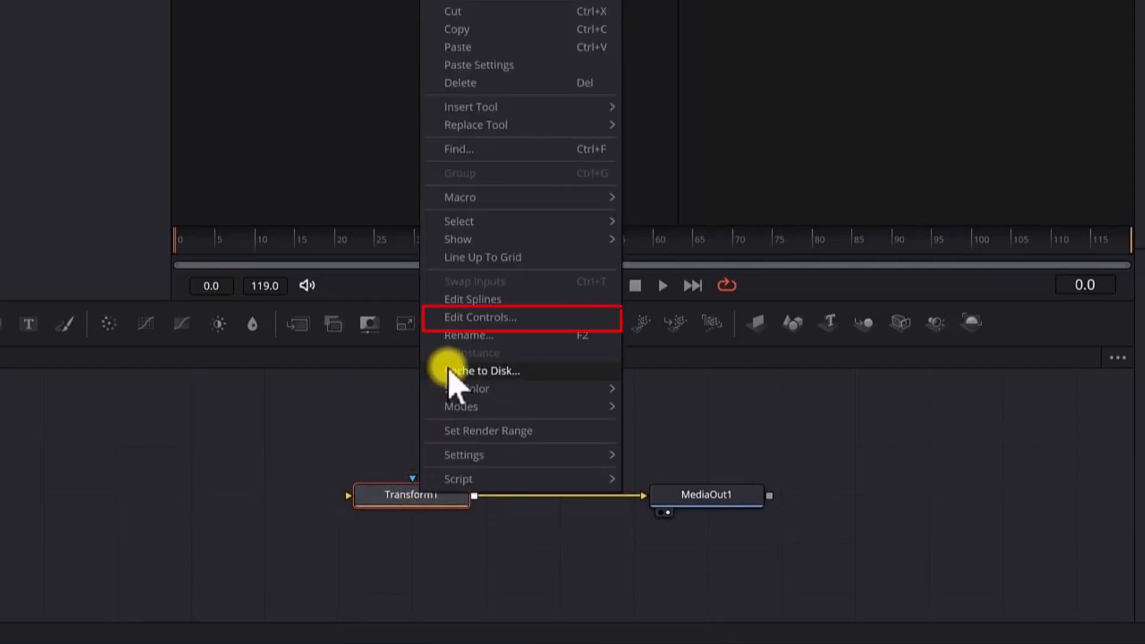
click(479, 317)
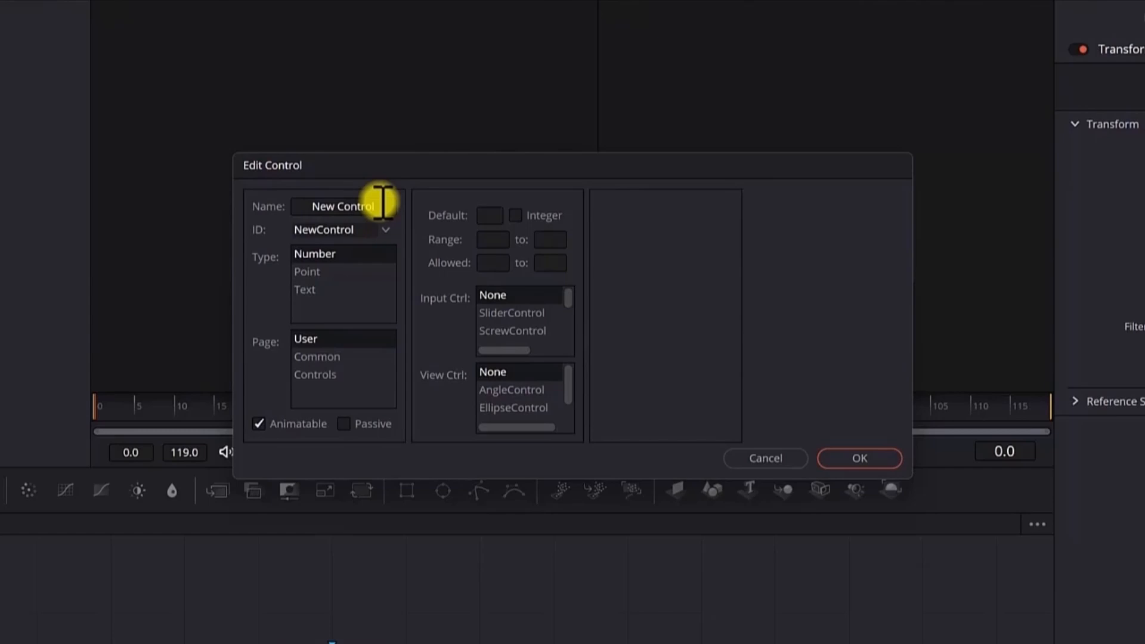
text(Tech)
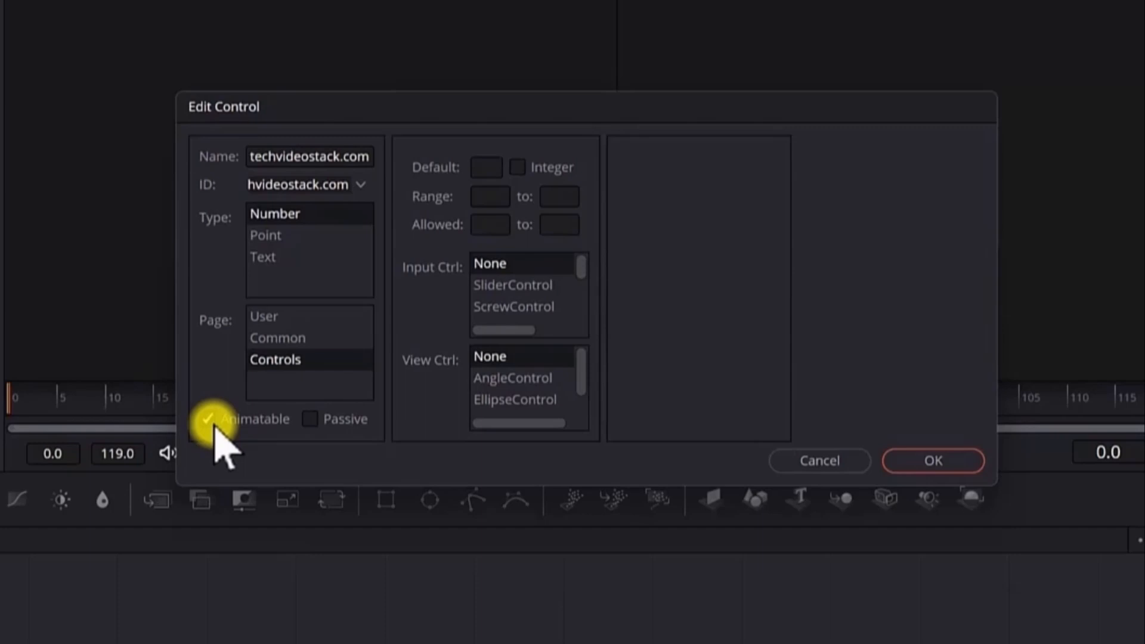
click(210, 419)
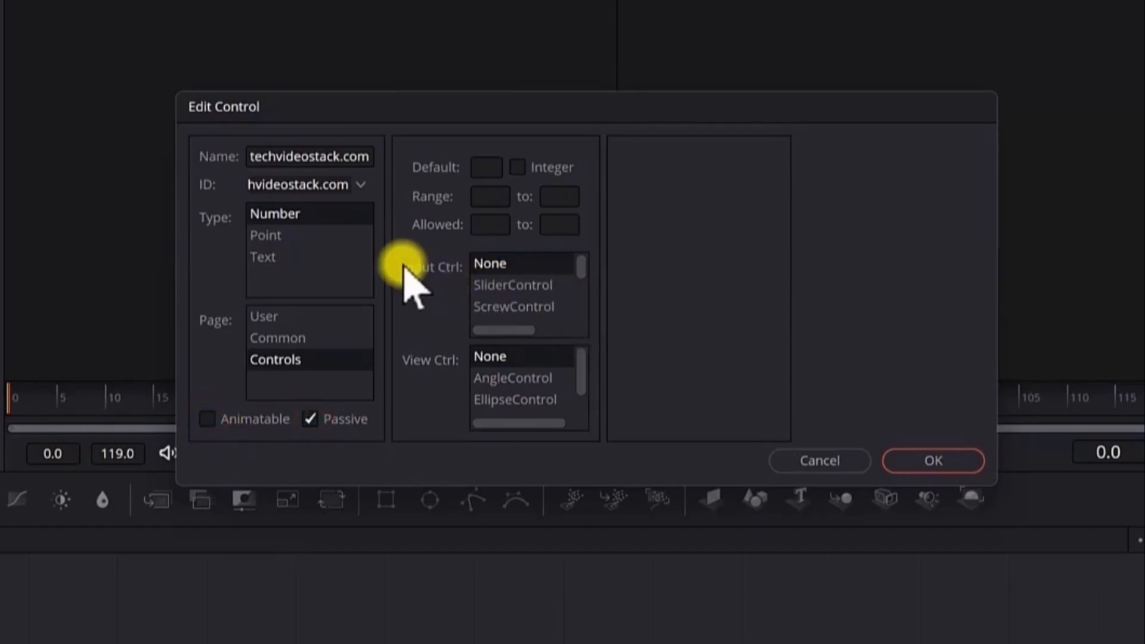
click(581, 264)
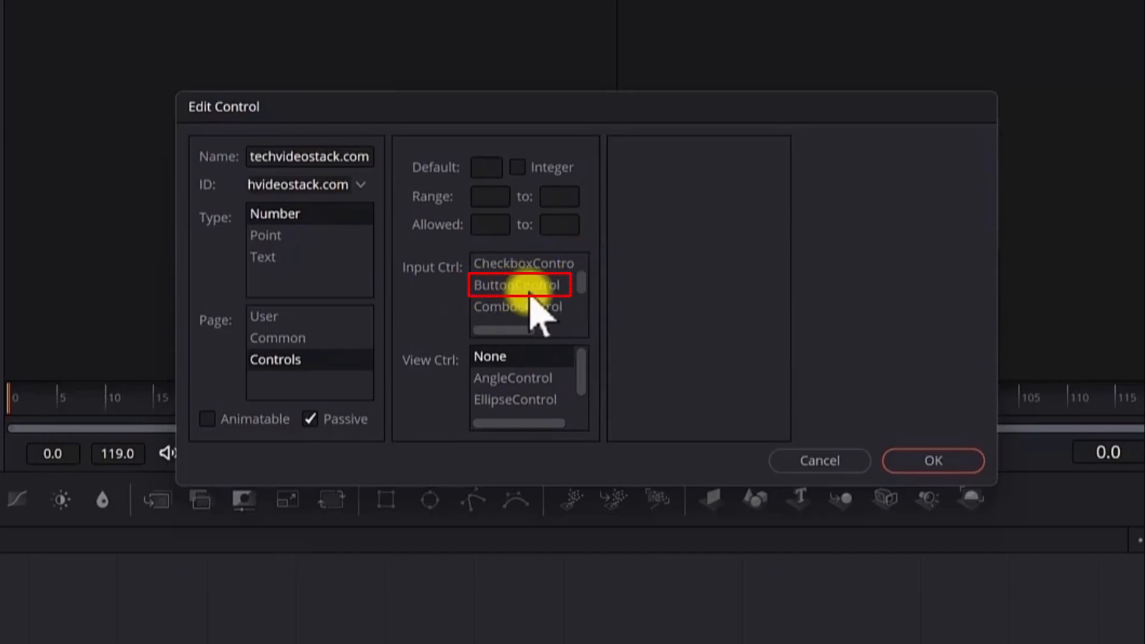
- Make it a ButtonControl of width 1 whose Execute command opens the website URL, and create it
click(517, 284)
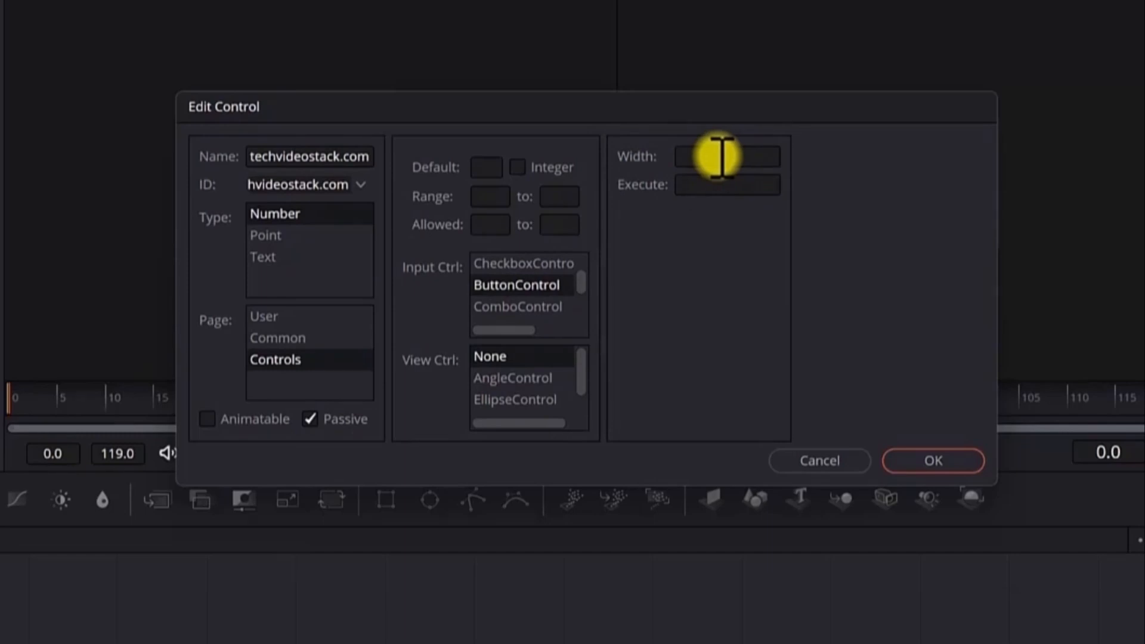
click(727, 156)
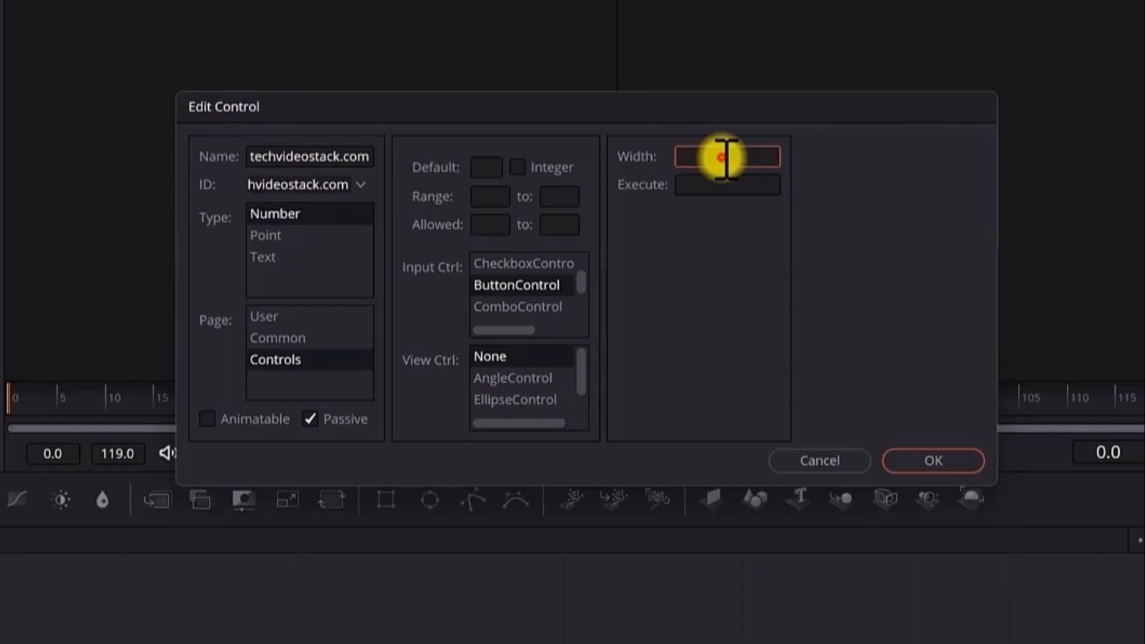
text(1)
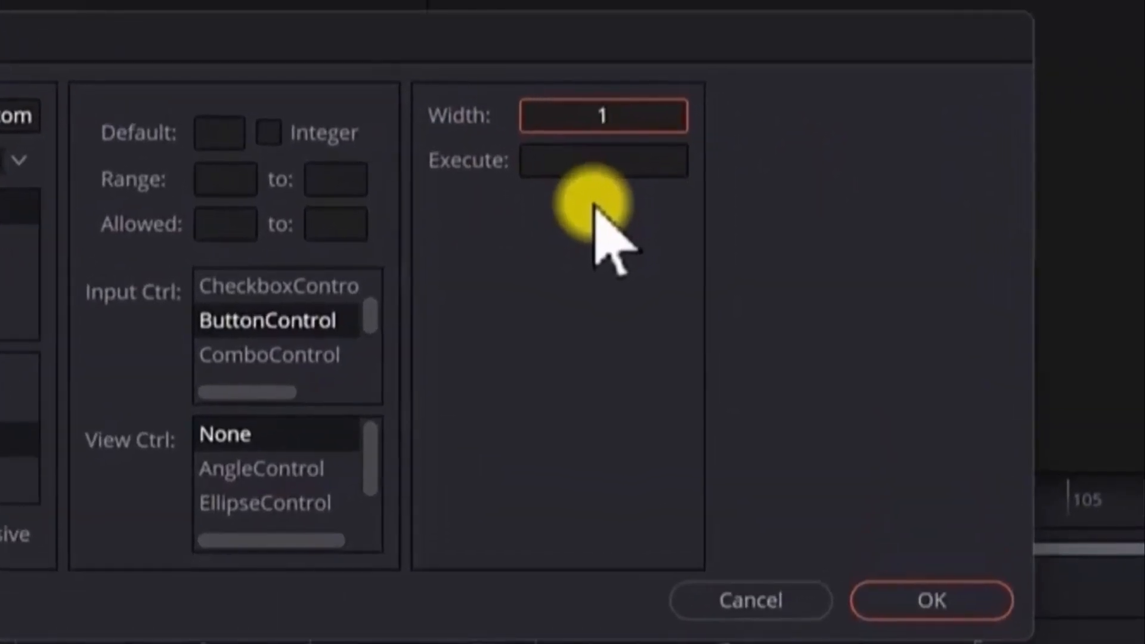
click(602, 116)
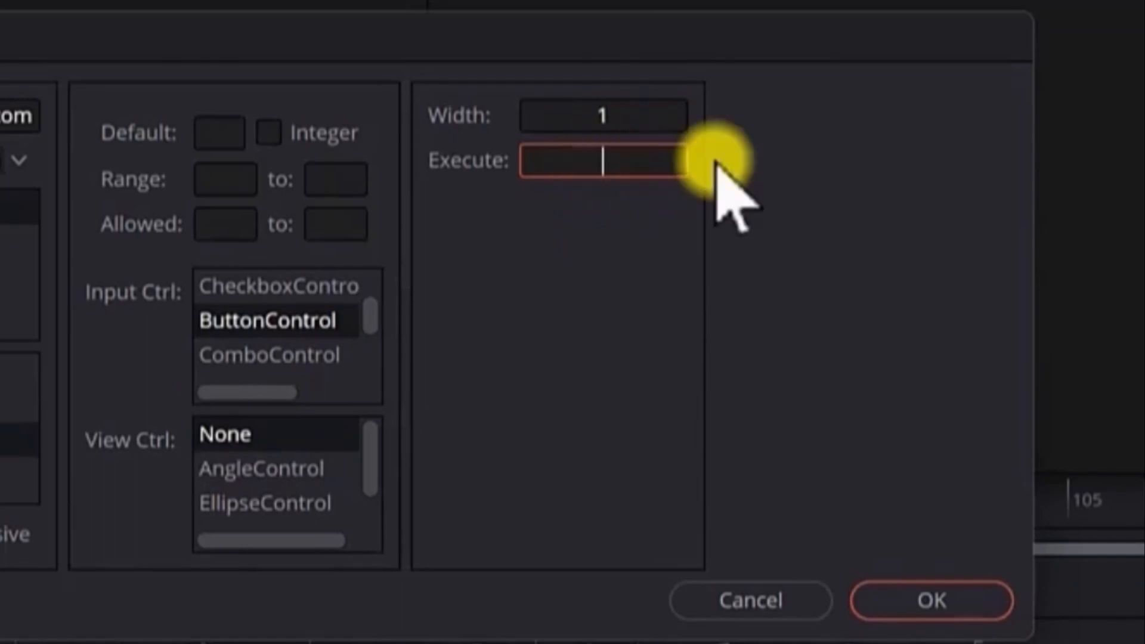
text(https://www.steak)
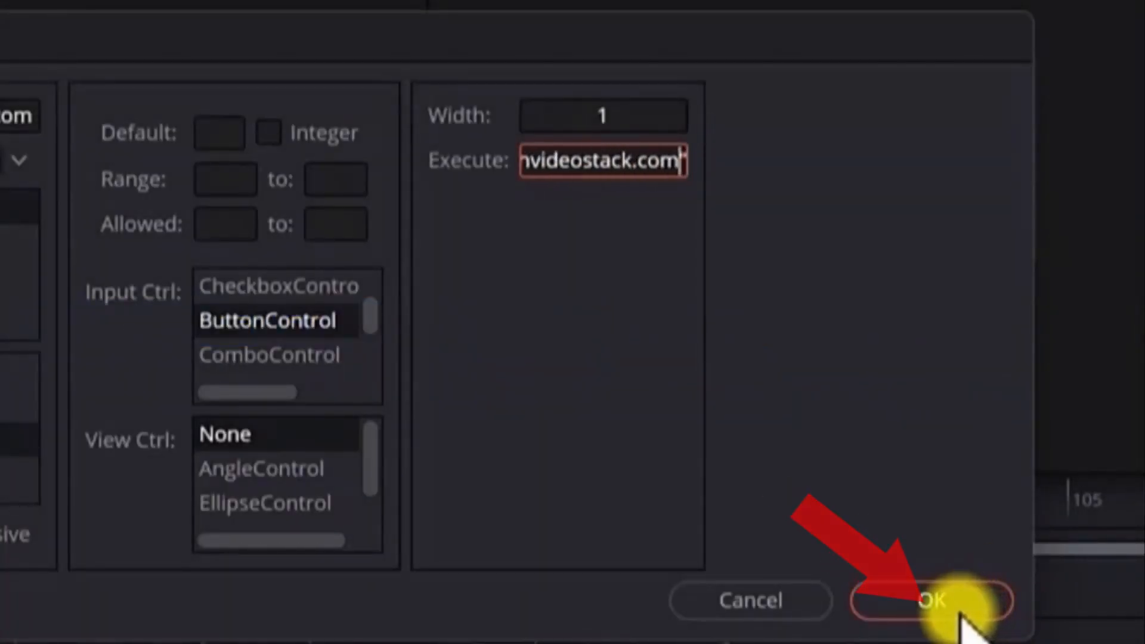
click(930, 600)
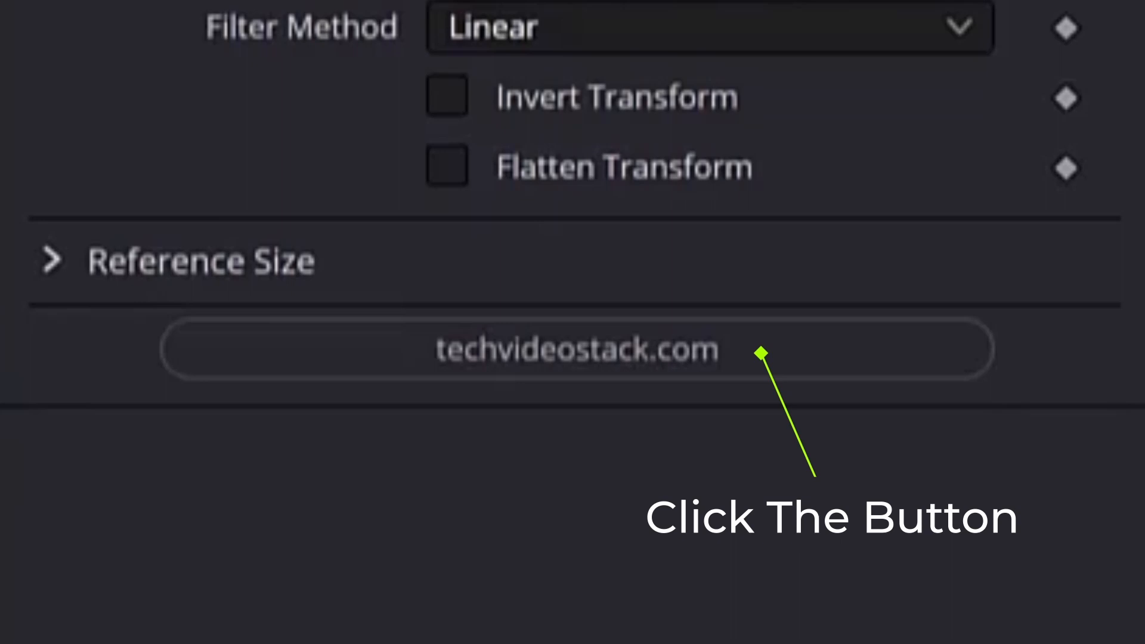
click(577, 349)
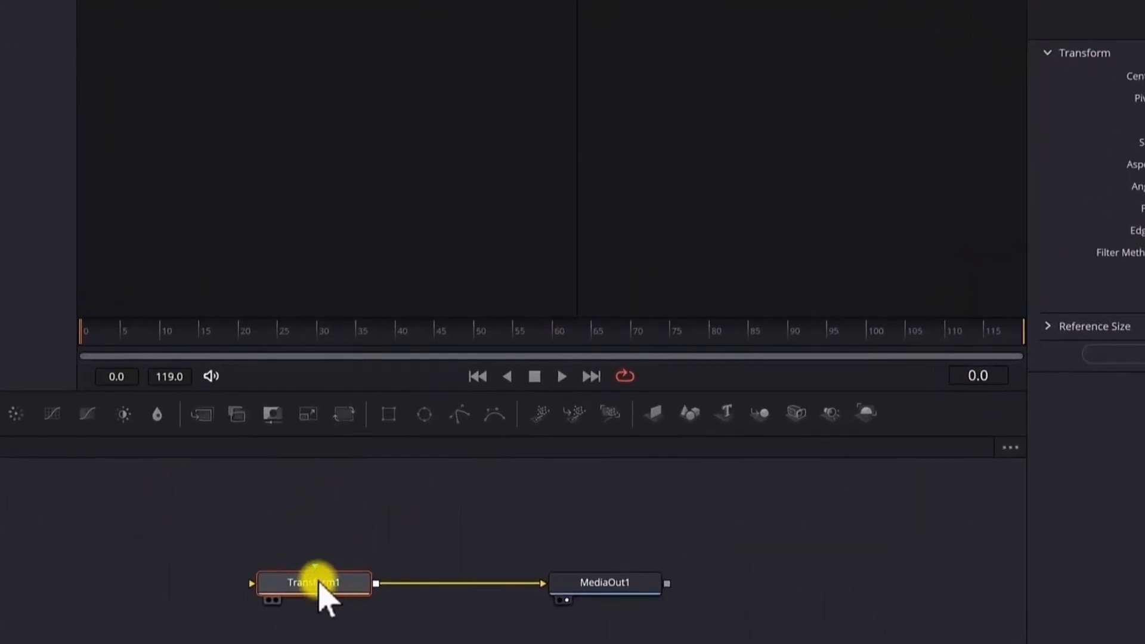
right_click(312, 583)
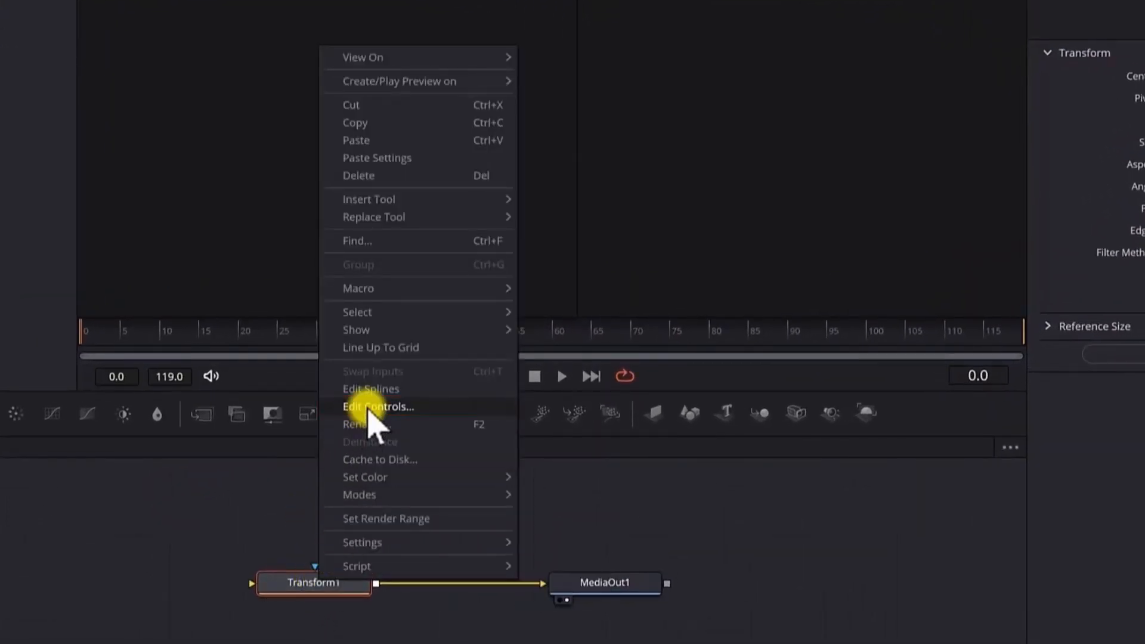
click(378, 407)
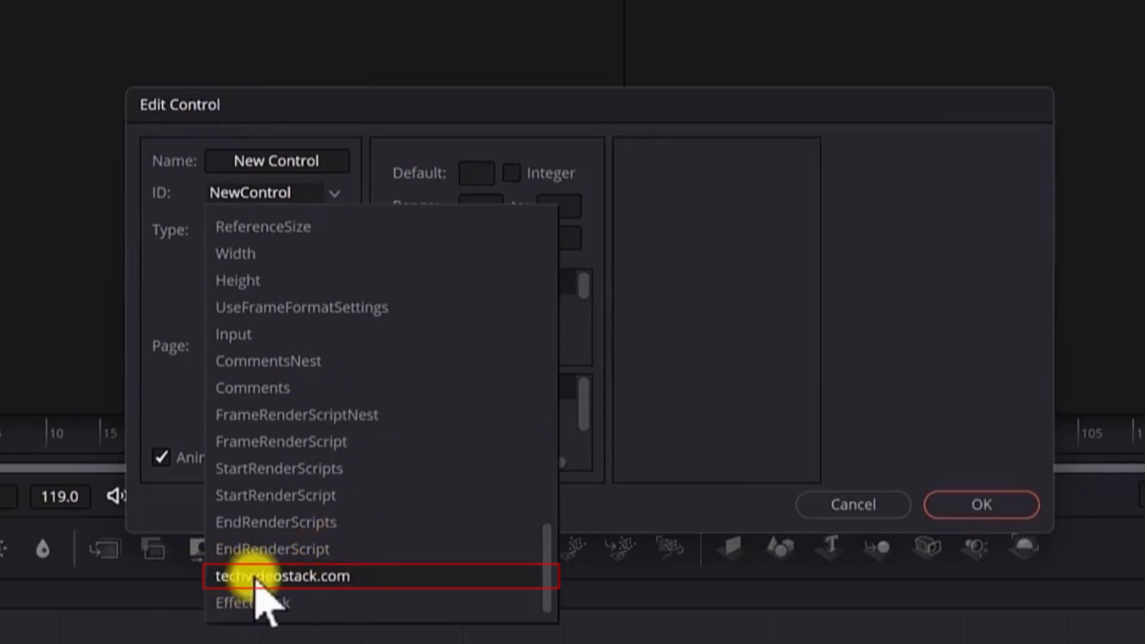
click(282, 576)
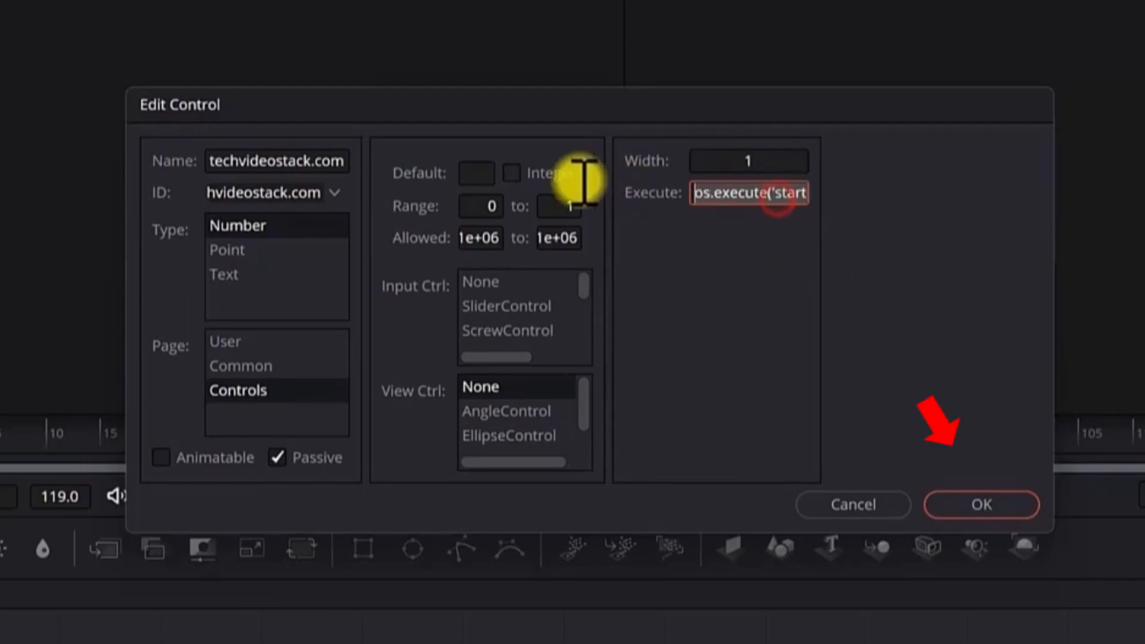
click(981, 505)
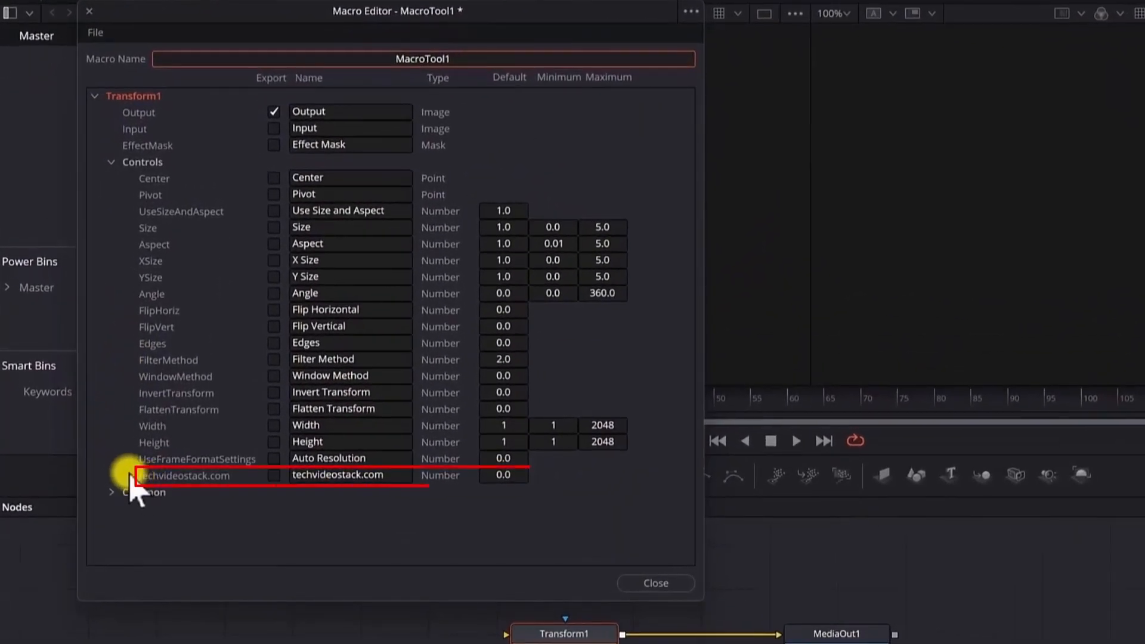
- Tick the techvideostack.com control for export in the MacroTool1 Macro Editor
click(275, 475)
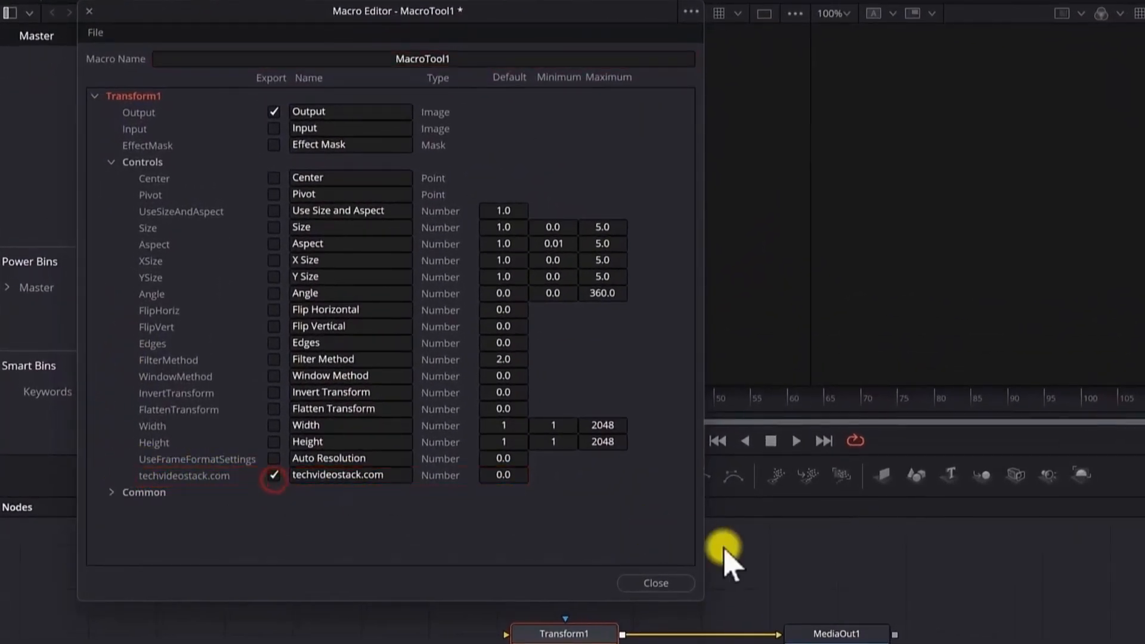